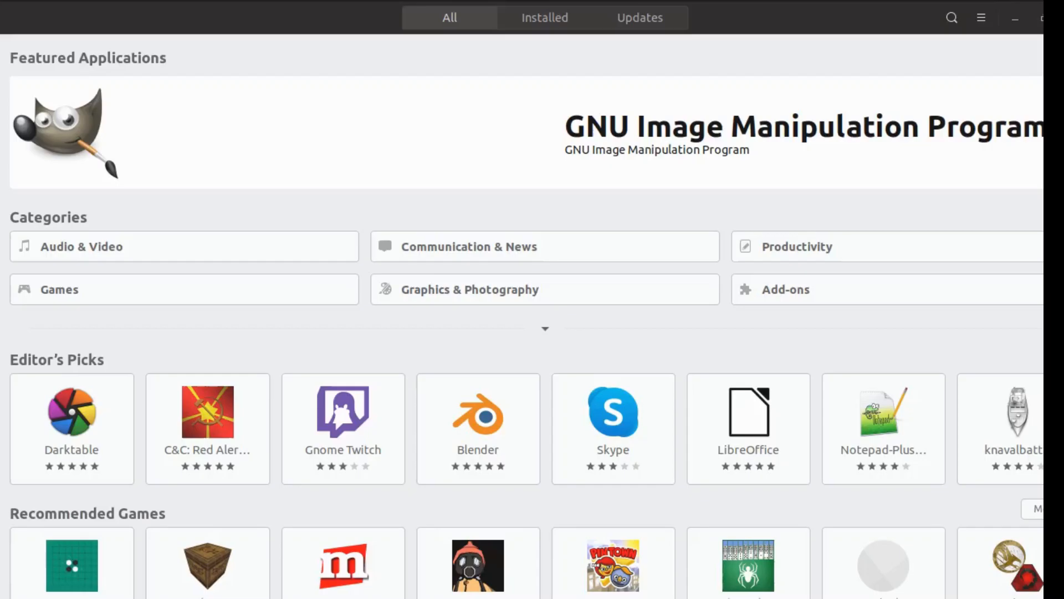
# - Find Dconf Editor by searching 'dcon', install it and authenticate with the password
pyautogui.write('dcon')
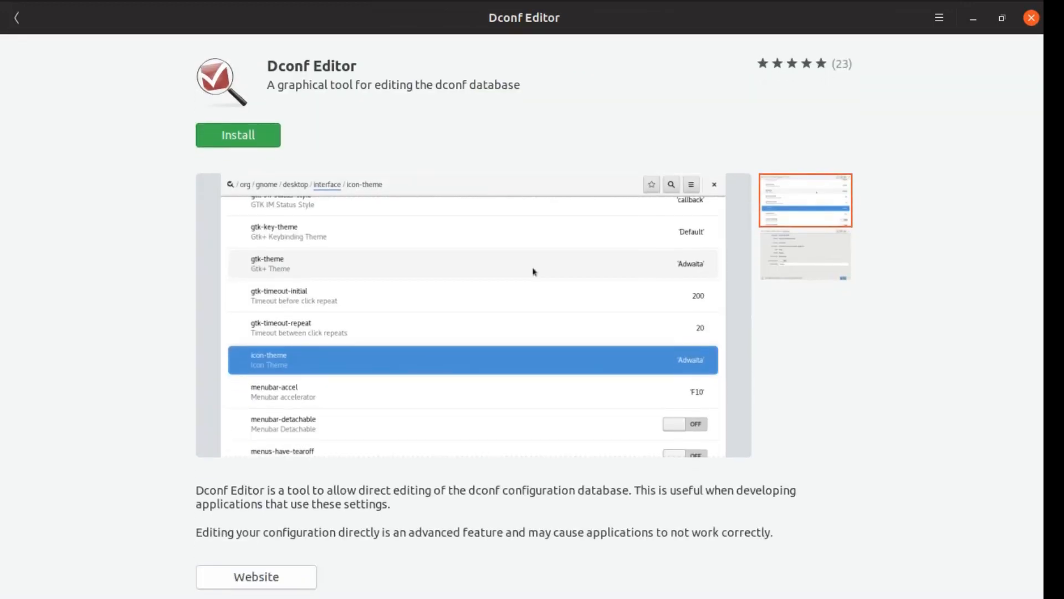
pyautogui.click(238, 134)
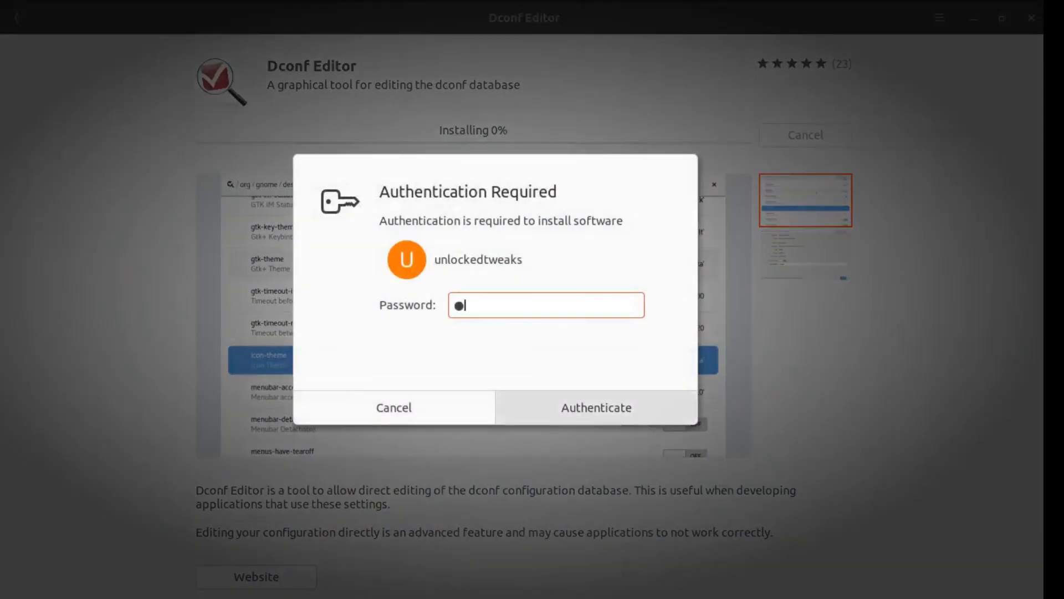
pyautogui.write('password')
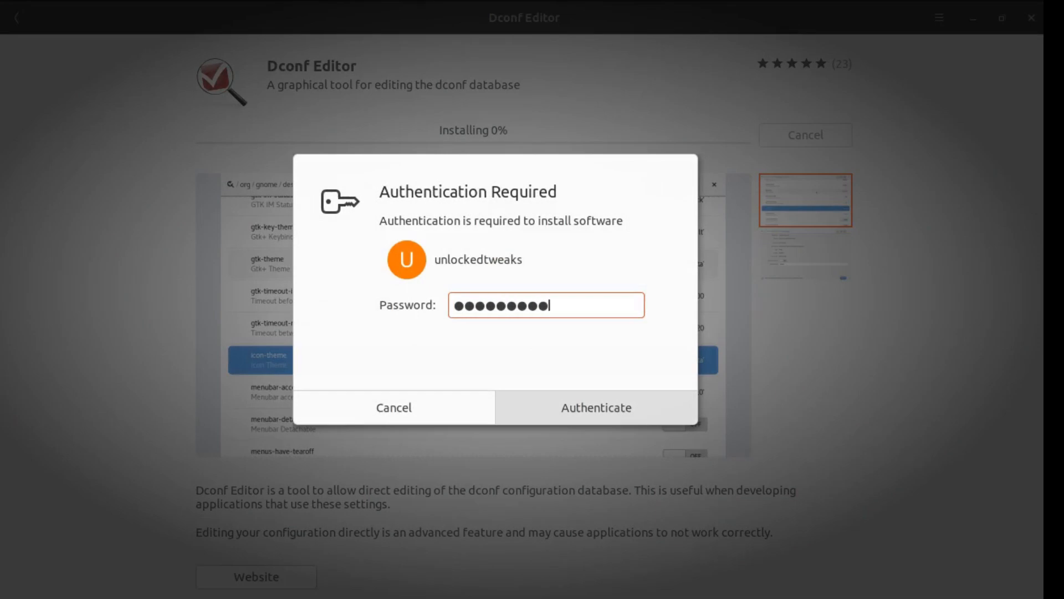
pyautogui.click(595, 407)
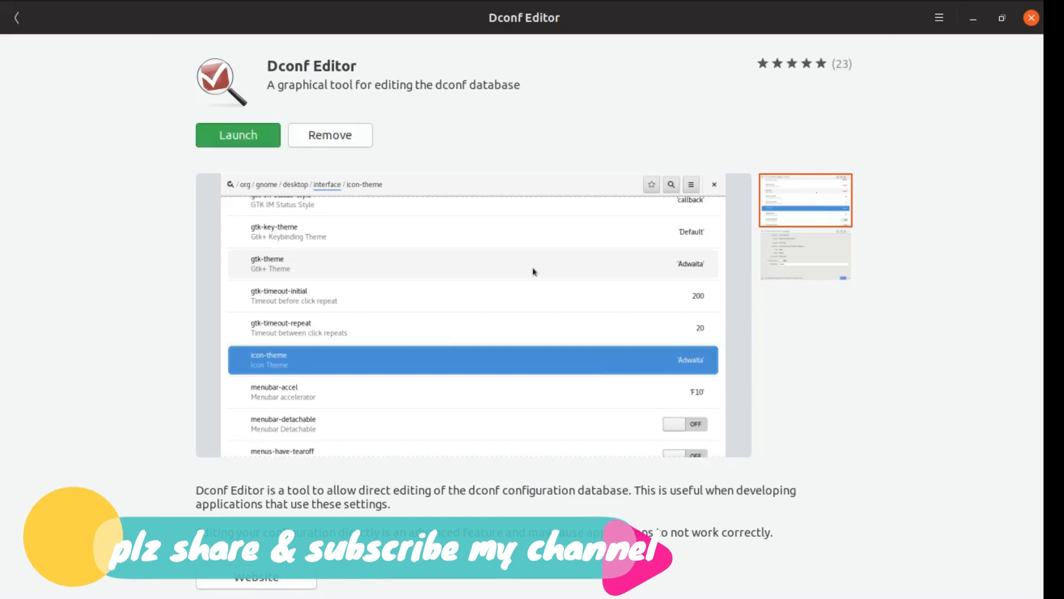
pyautogui.click(238, 134)
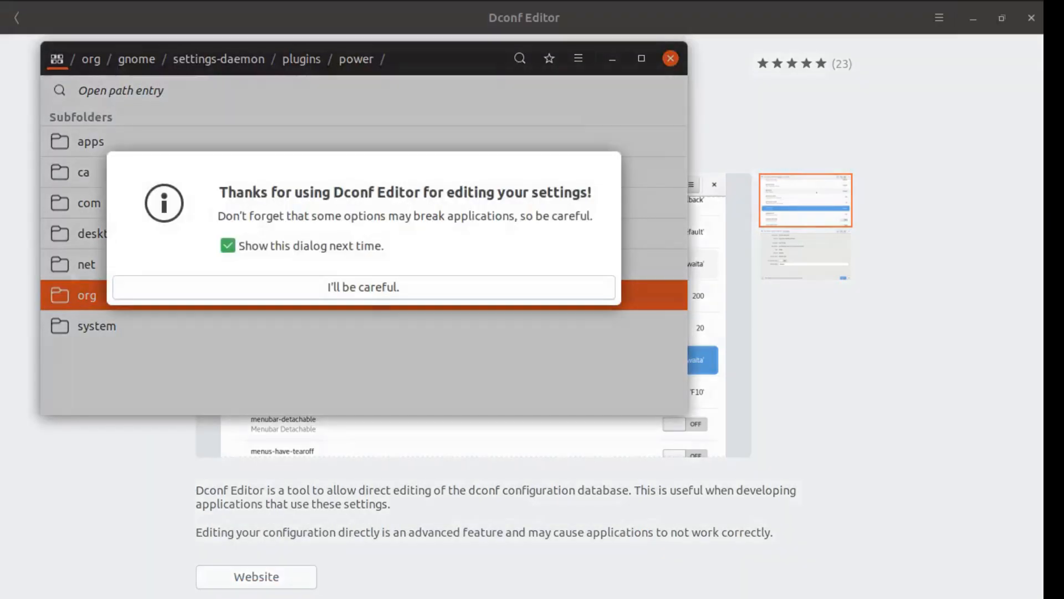
pyautogui.click(363, 286)
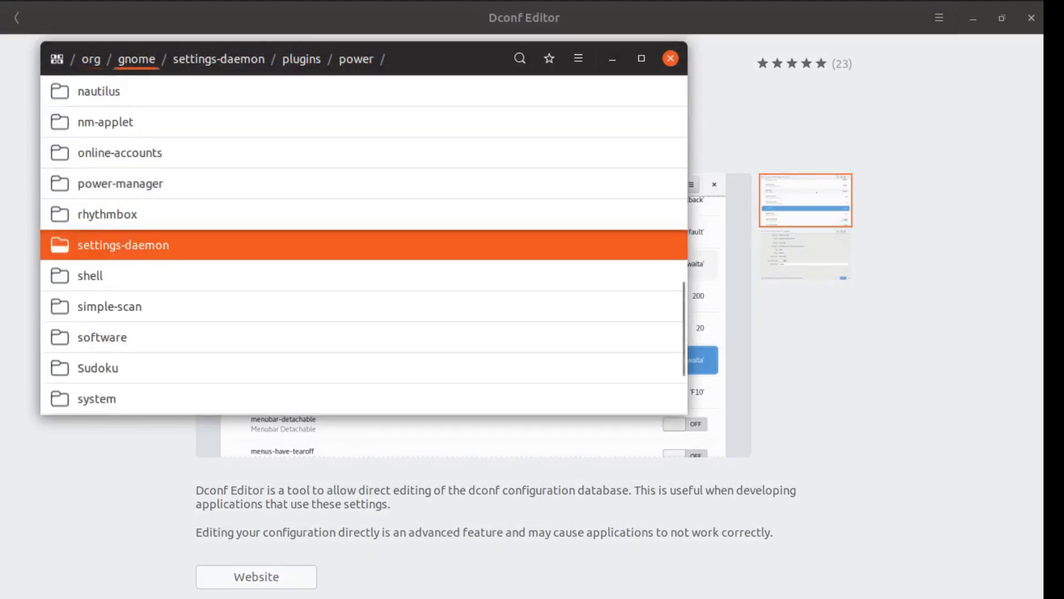
pyautogui.click(301, 59)
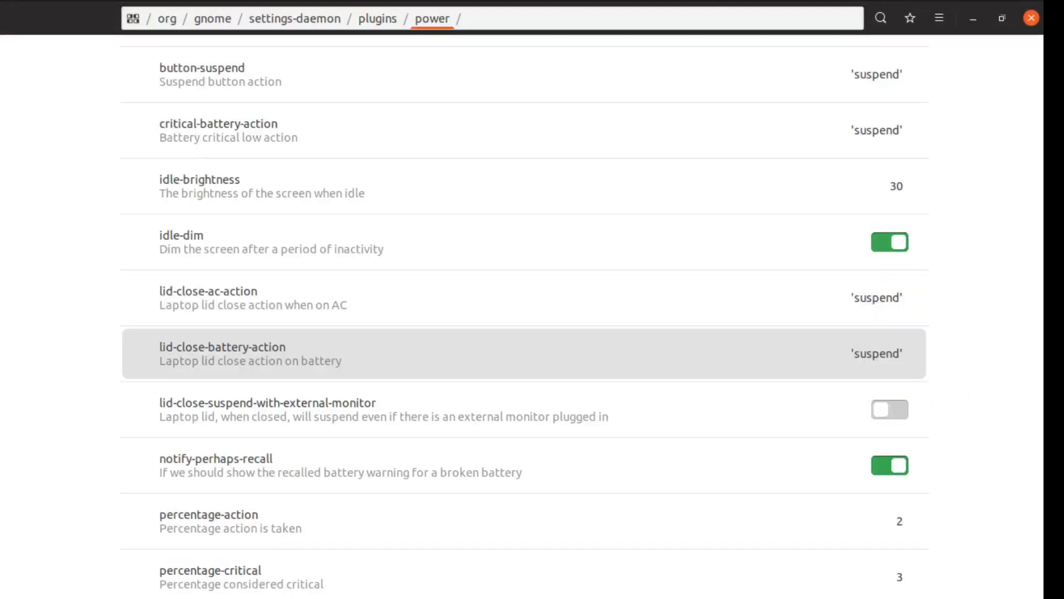
pyautogui.scroll(-3)
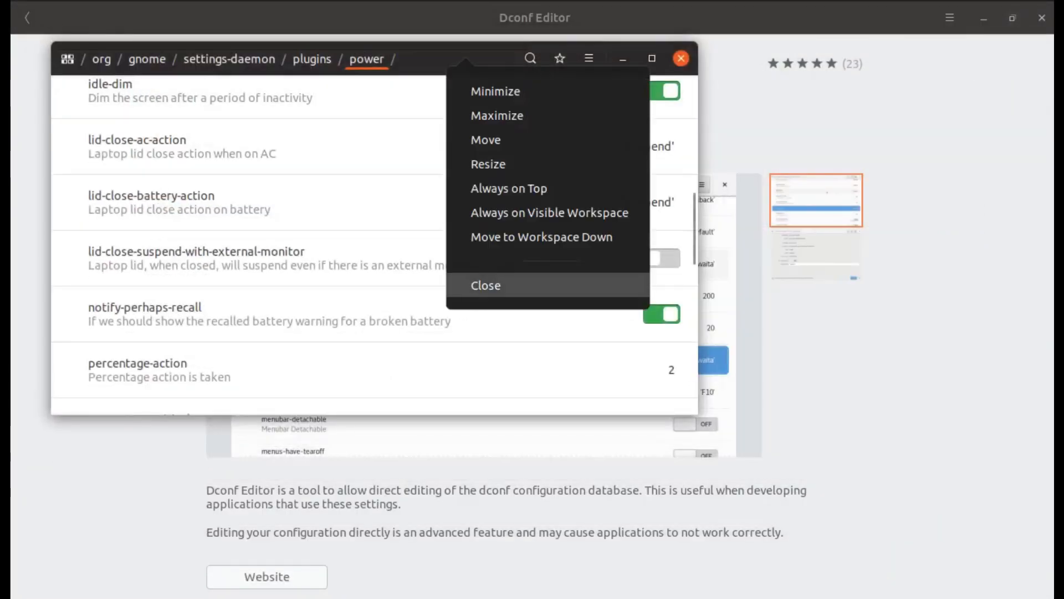
pyautogui.click(485, 285)
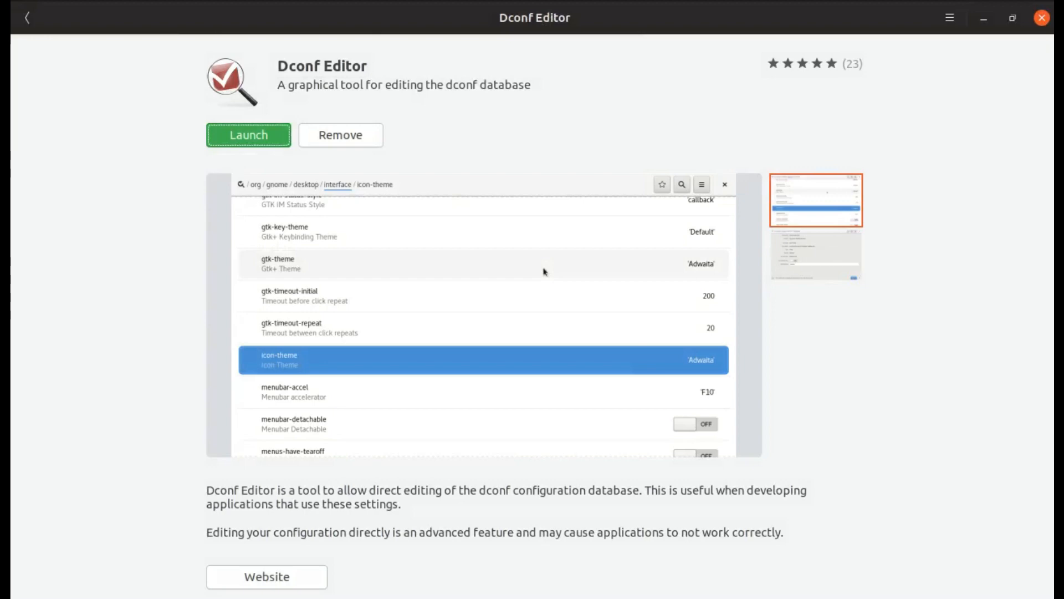
# - Launch Dconf Editor and set the battery percentage-low key to a custom value of 90
pyautogui.click(248, 135)
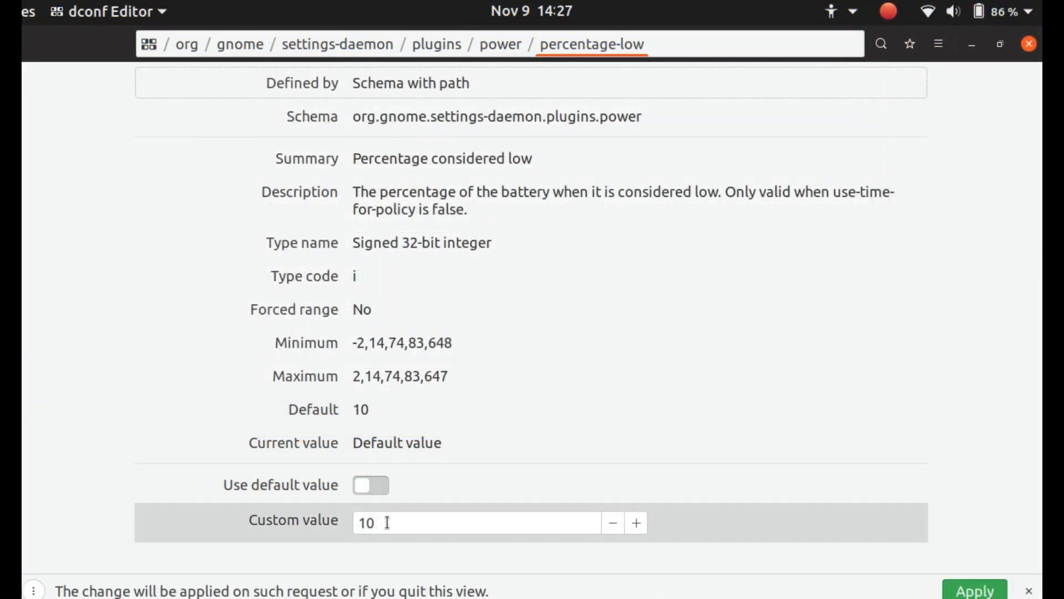
pyautogui.write('90')
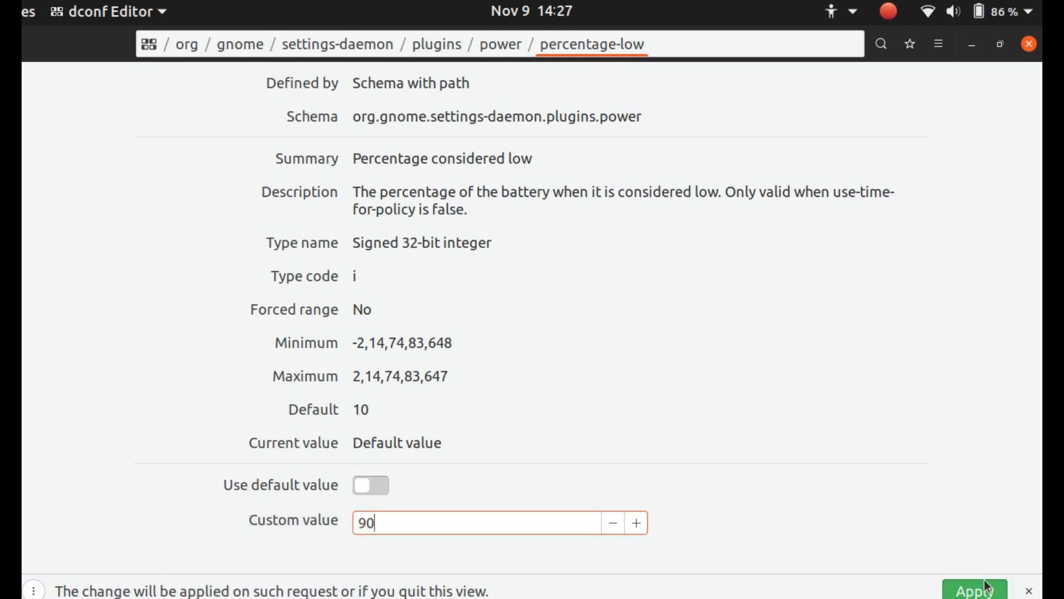
pyautogui.click(974, 589)
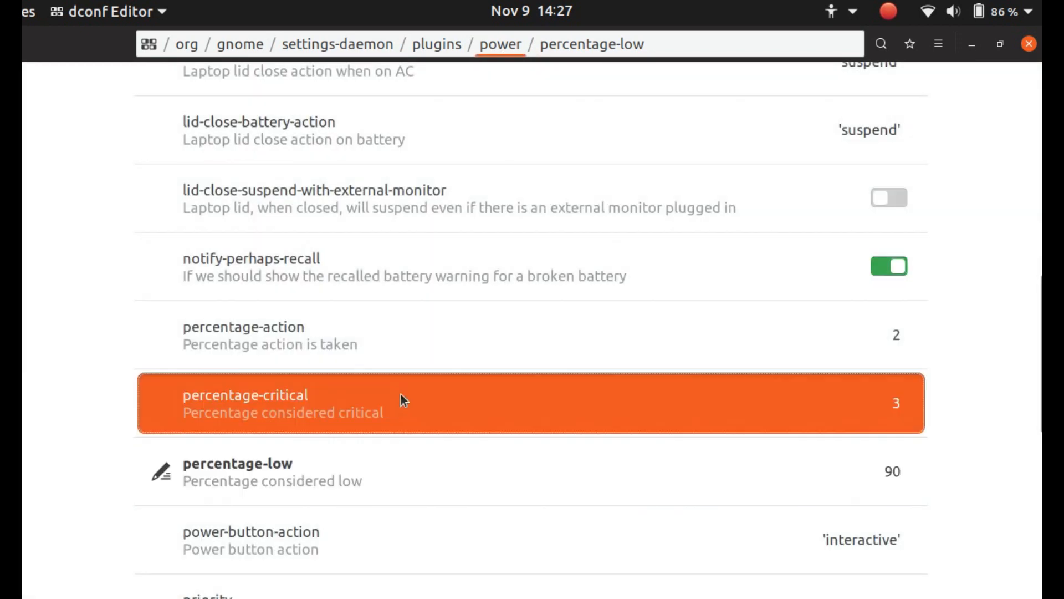
# - Give percentage-critical a custom value of 87 instead of the default
pyautogui.click(401, 403)
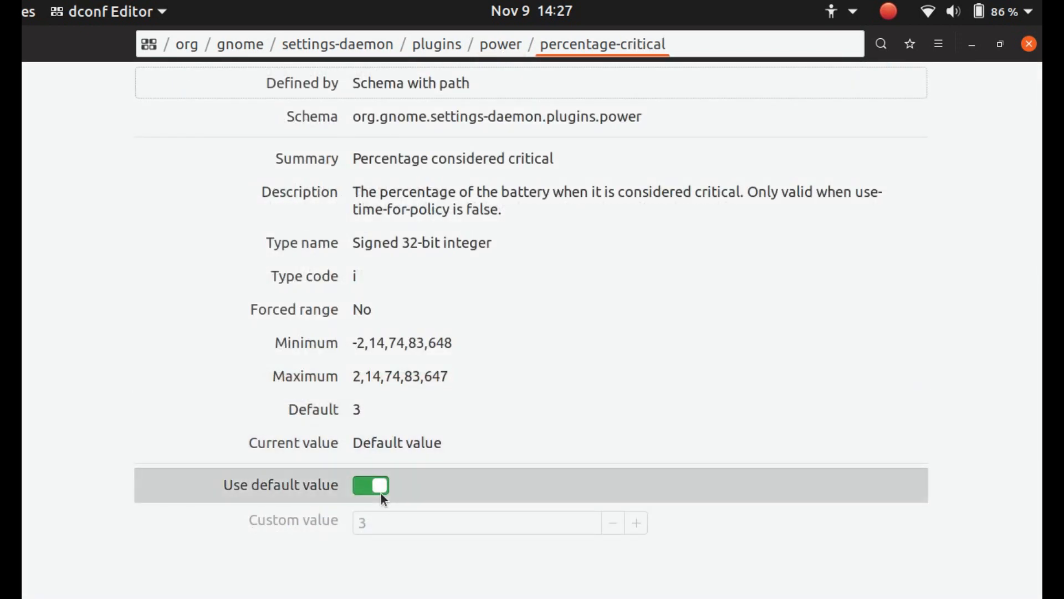
pyautogui.click(371, 485)
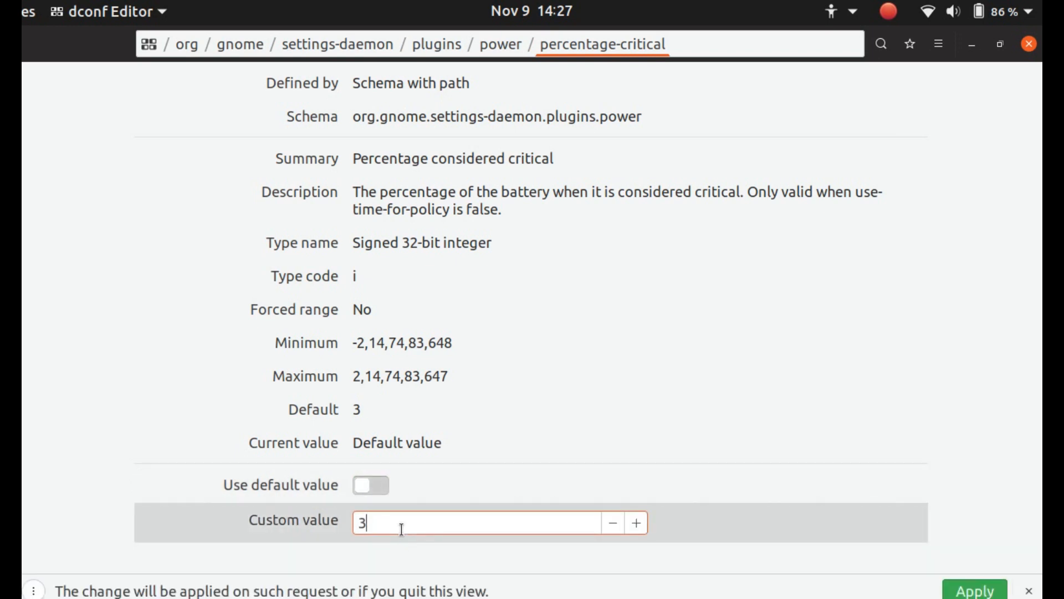
pyautogui.write('87')
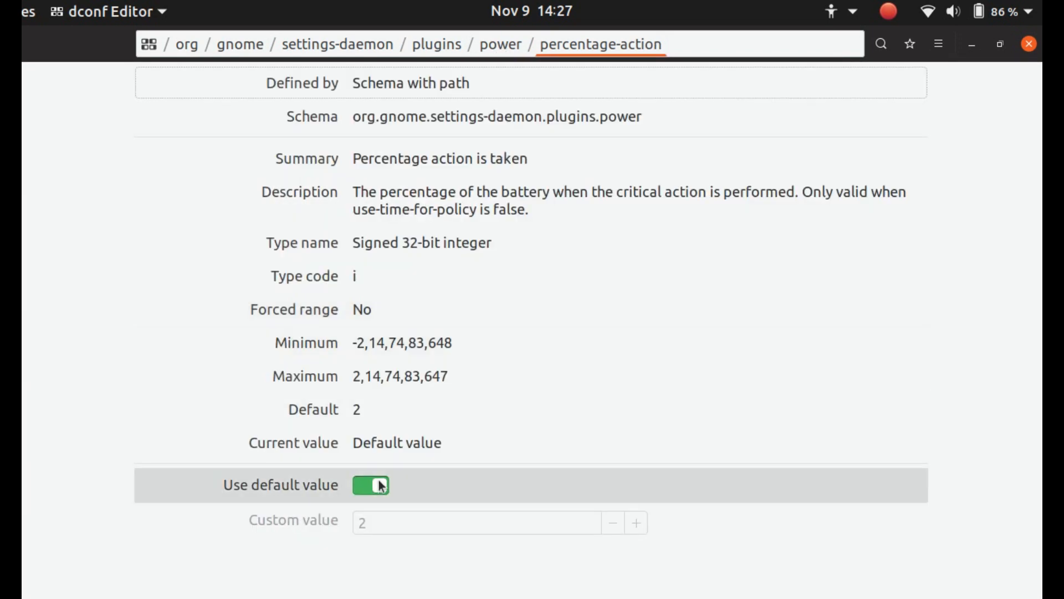
# - Switch percentage-action off its default so a custom value of 85 can be set
pyautogui.click(371, 485)
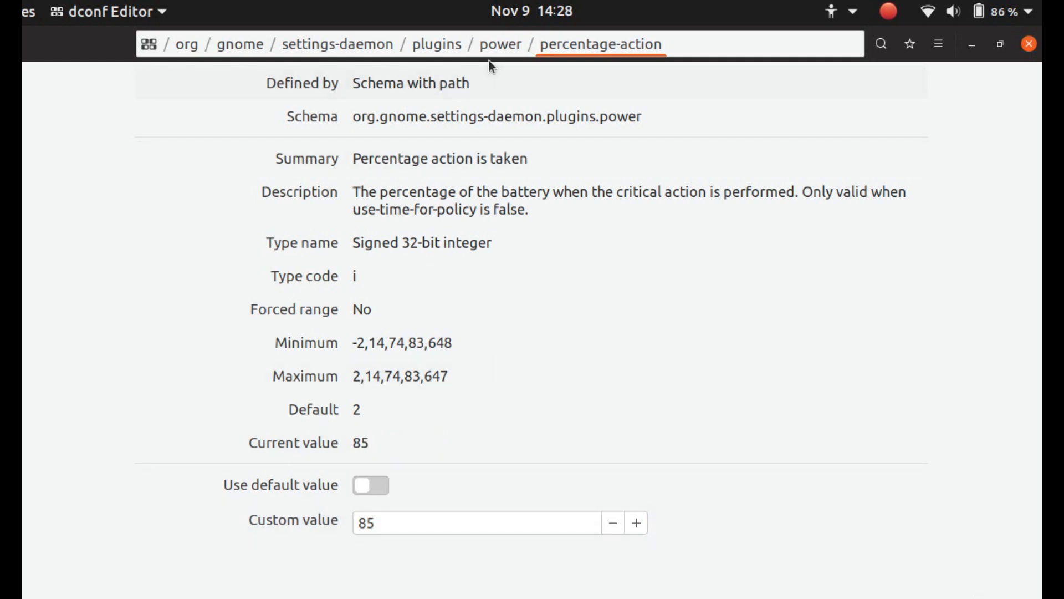
pyautogui.click(501, 44)
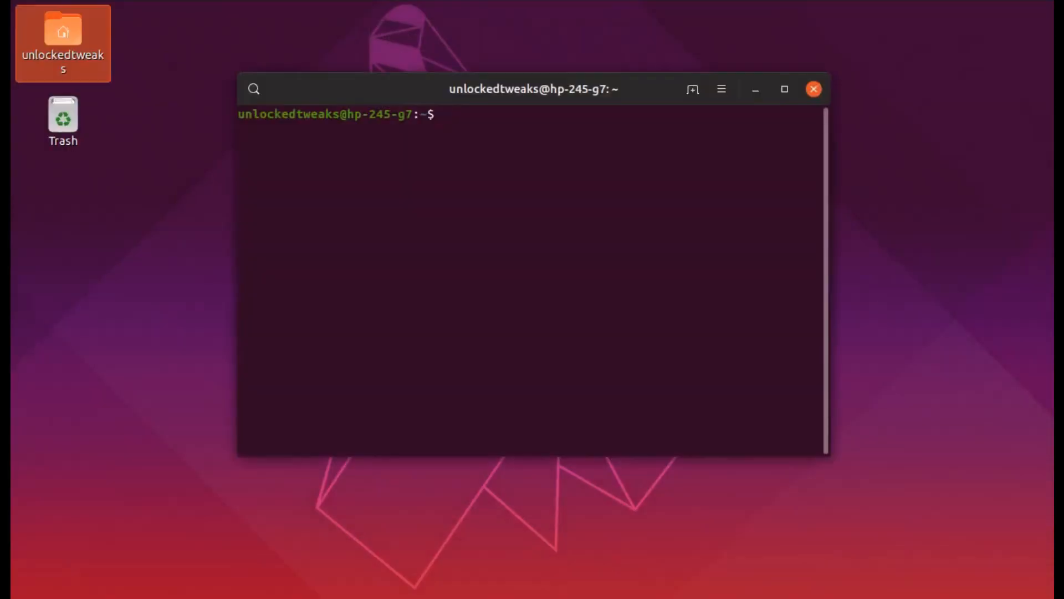
# - Run 'sudo gedit /etc/UPower/UPower.conf' to edit the file as administrator
pyautogui.write('sudo ge')
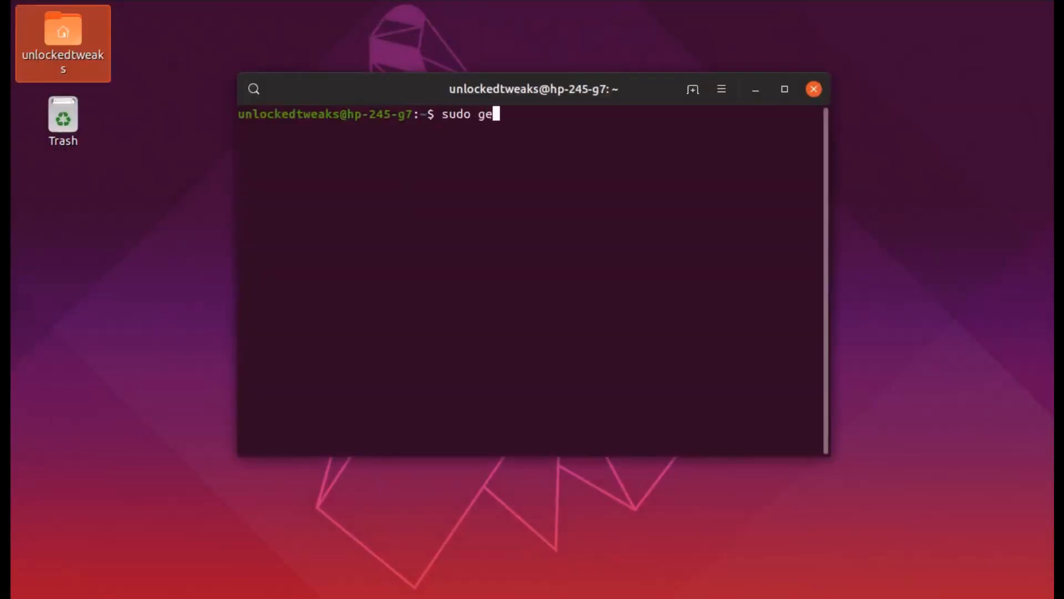
pyautogui.write('dit')
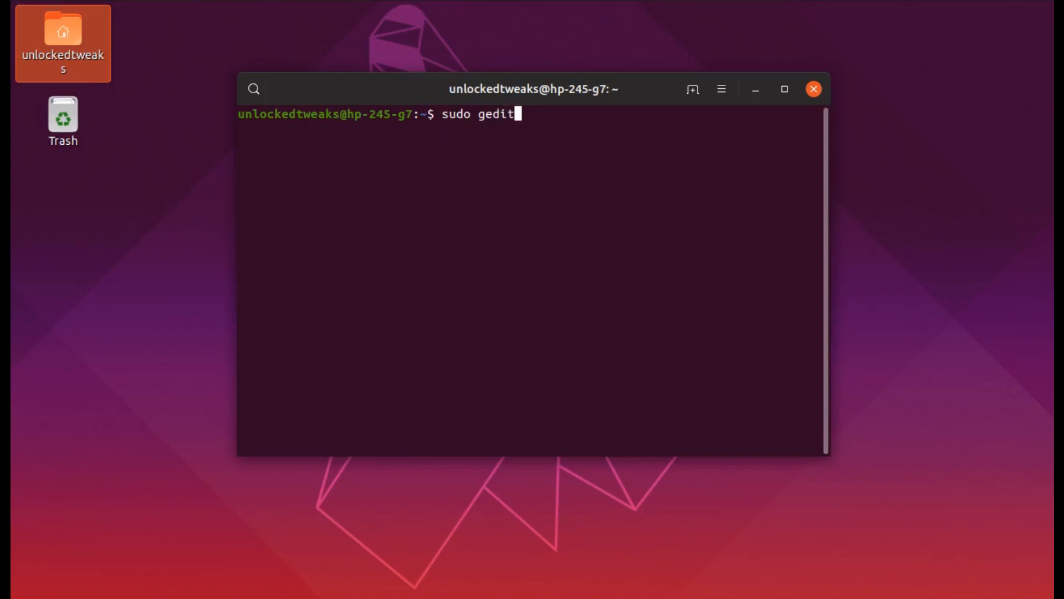
pyautogui.write('/etc')
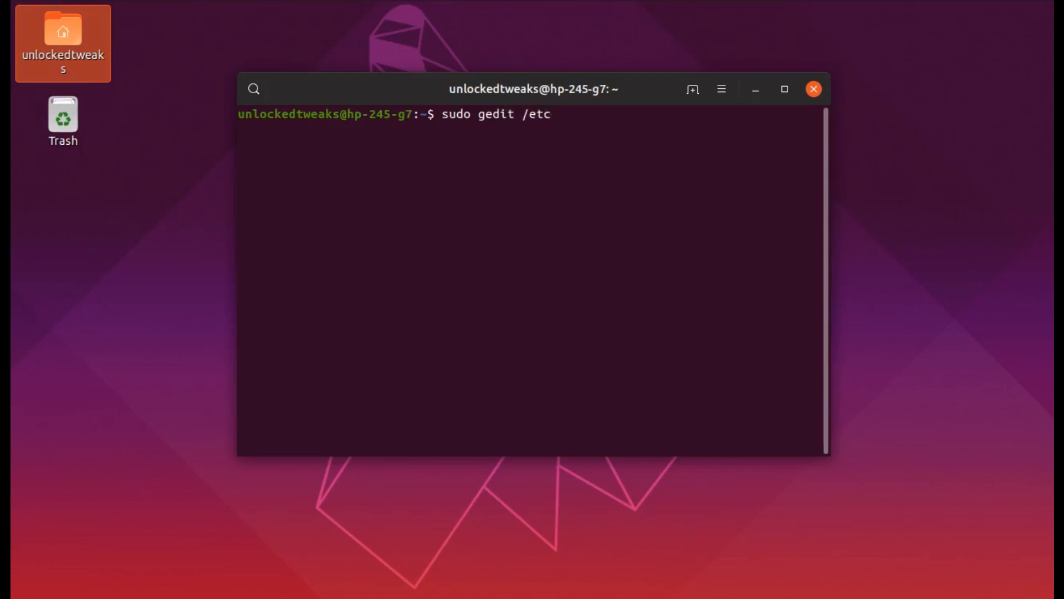
pyautogui.write('/UPower')
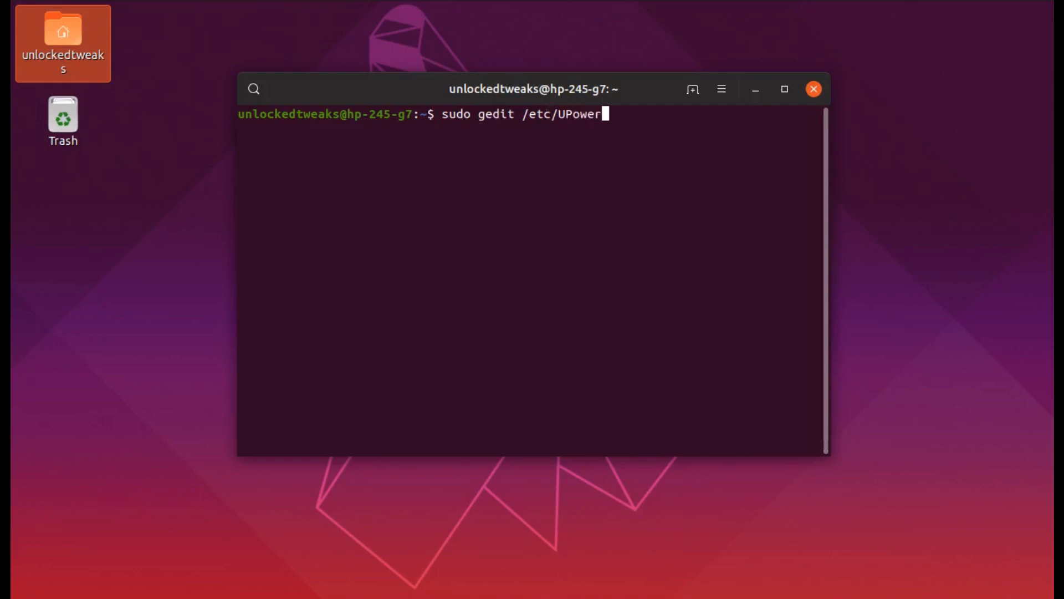
pyautogui.write('/UP')
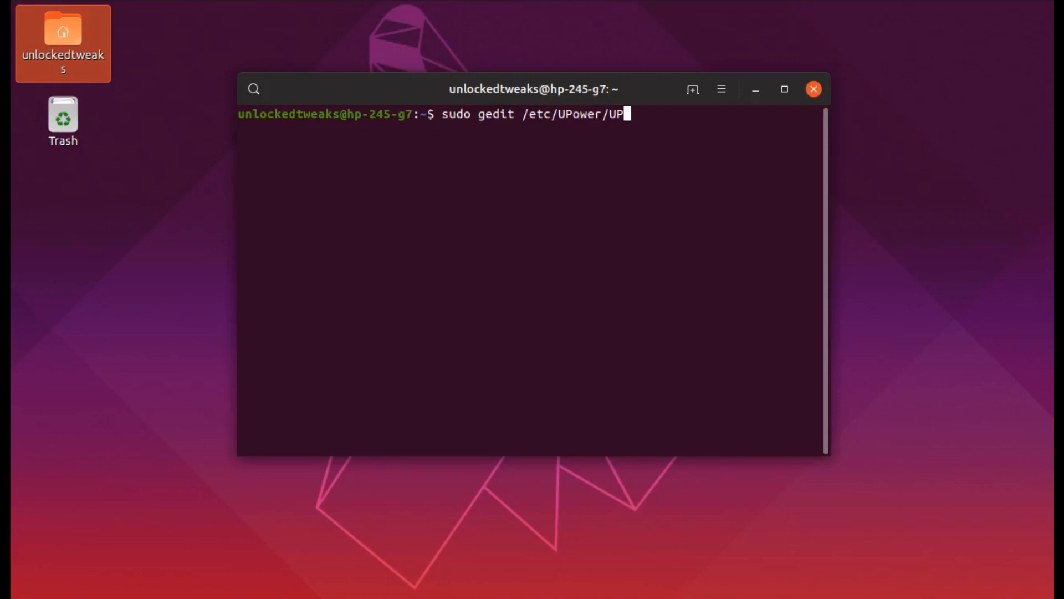
pyautogui.write('ower')
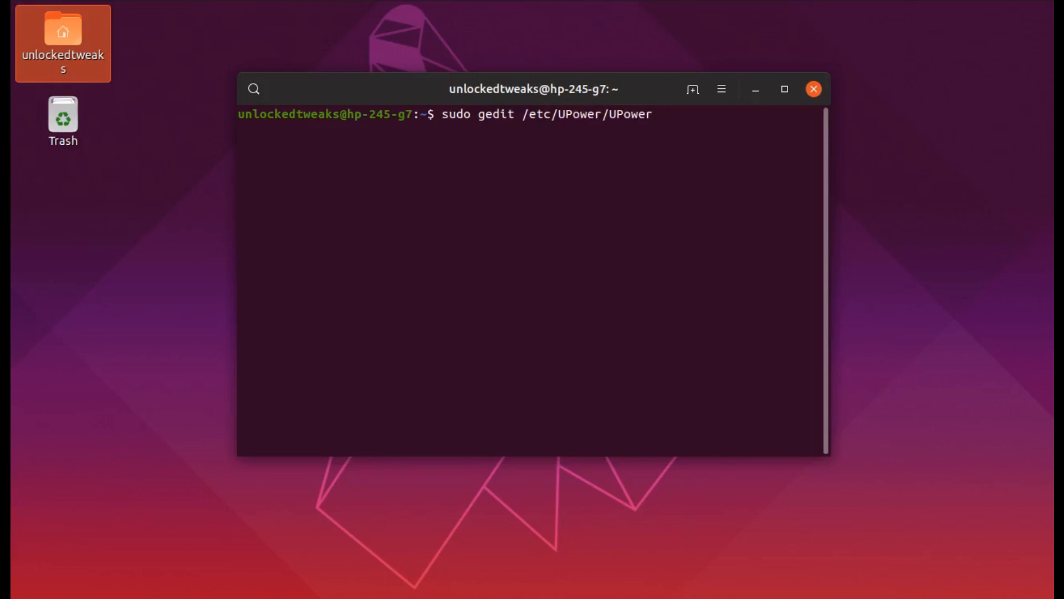
pyautogui.press('Return')
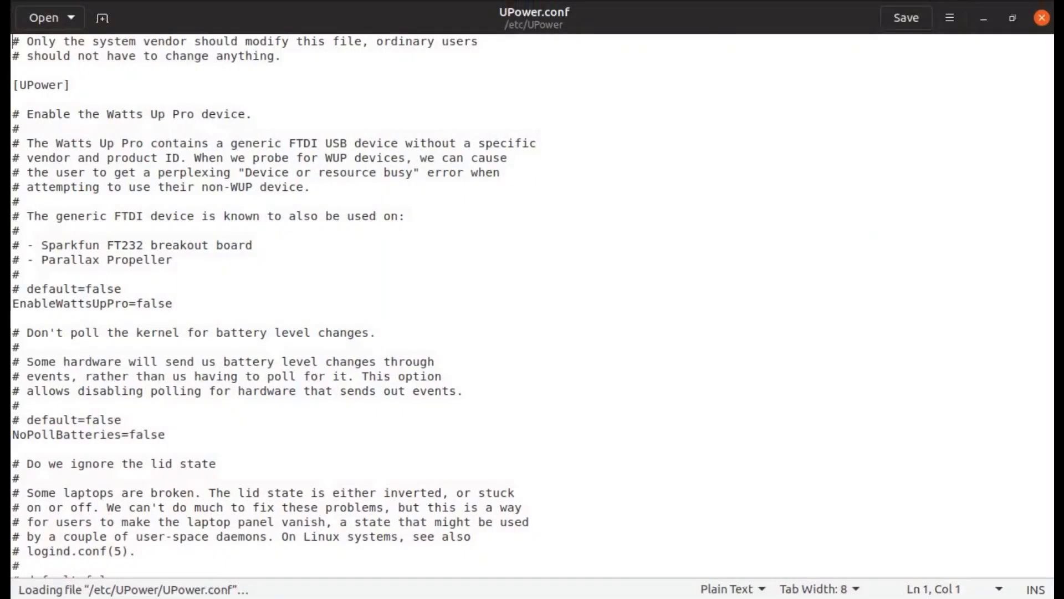
# - Edit PercentageLow, PercentageCritical and PercentageAction to 16, 10 and 9
pyautogui.scroll(-3)
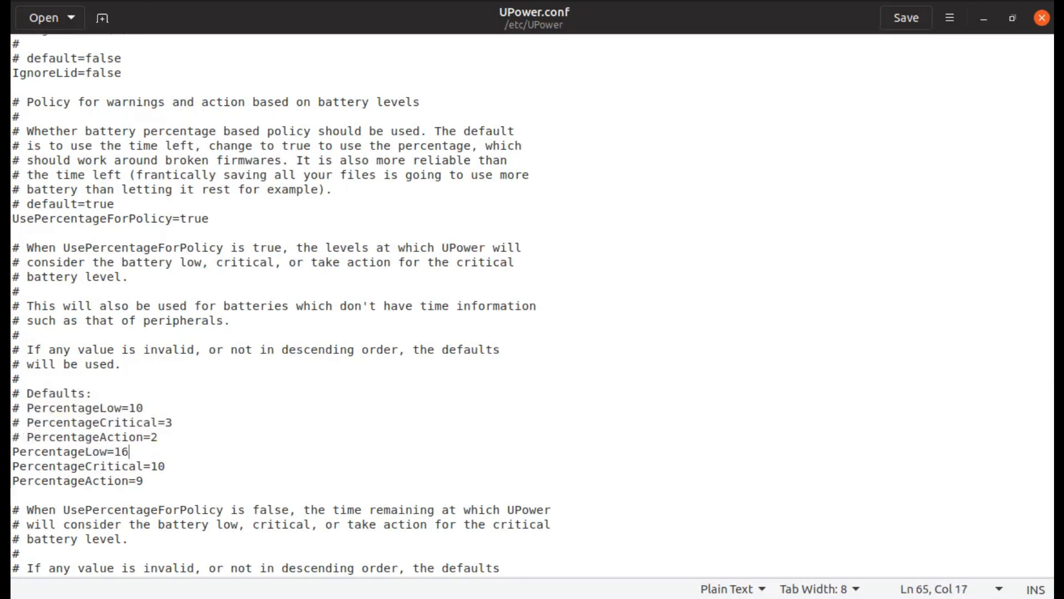
pyautogui.click(172, 422)
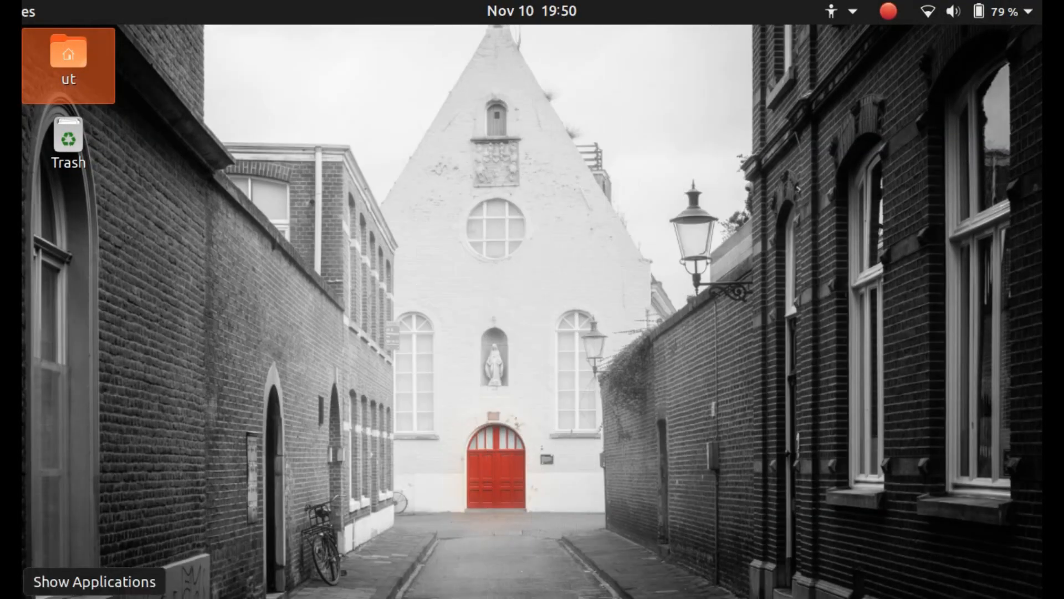
# - Start a new Terminal from the Activities search for 'te'
pyautogui.write('t')
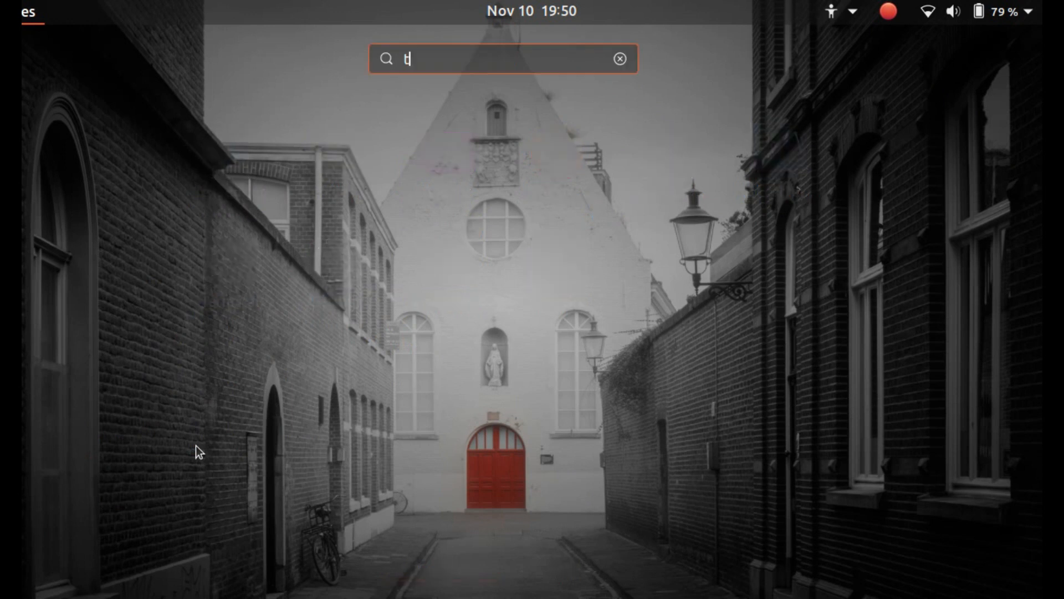
pyautogui.write('e')
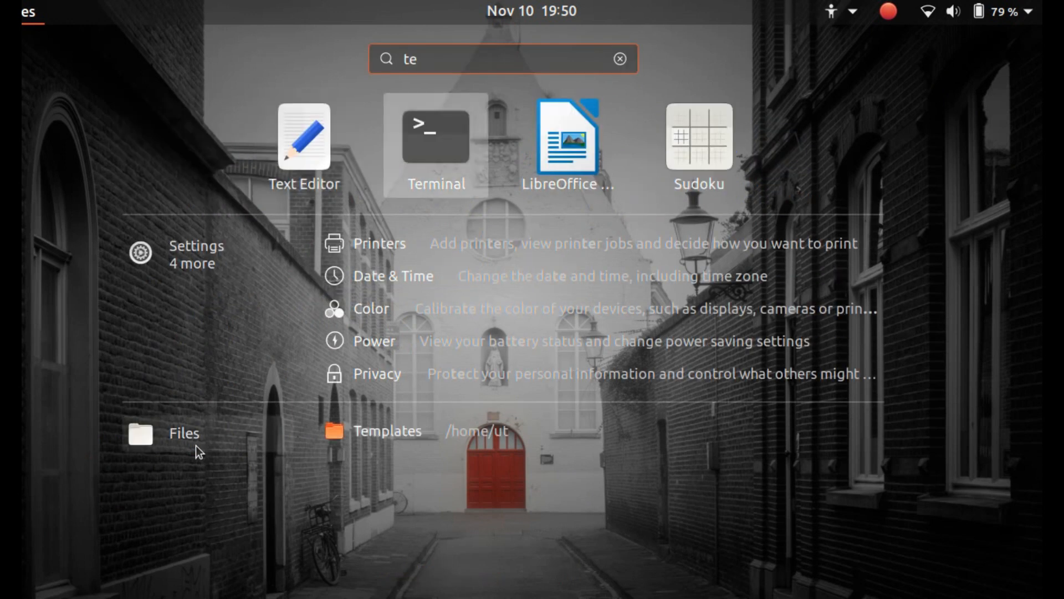
pyautogui.click(436, 136)
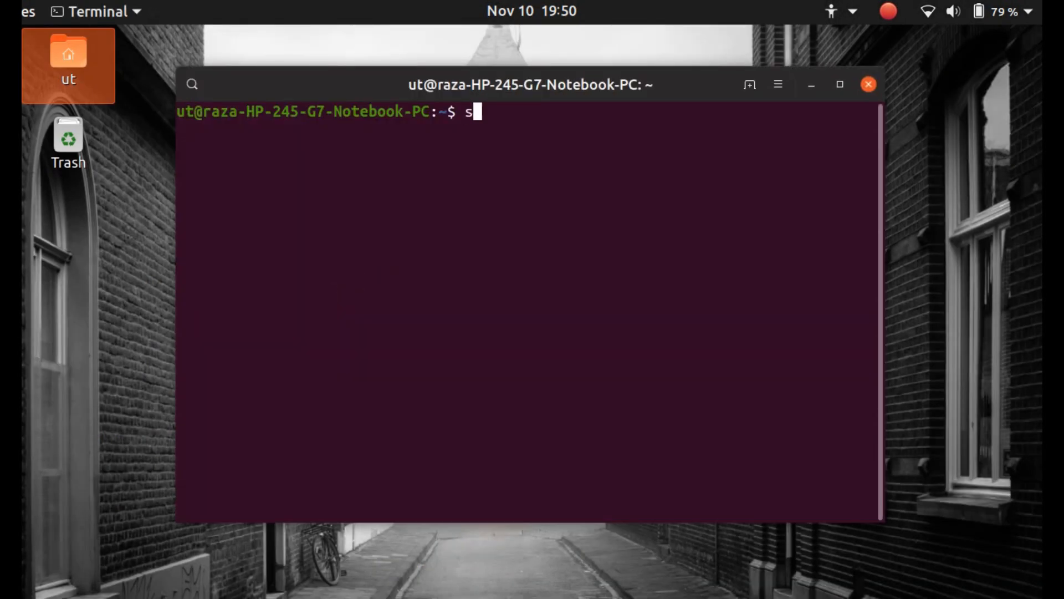
# - Run 'sudo gedit /etc/UPower/UPower.conf' again to reopen the file as administrator
pyautogui.write('udo ged')
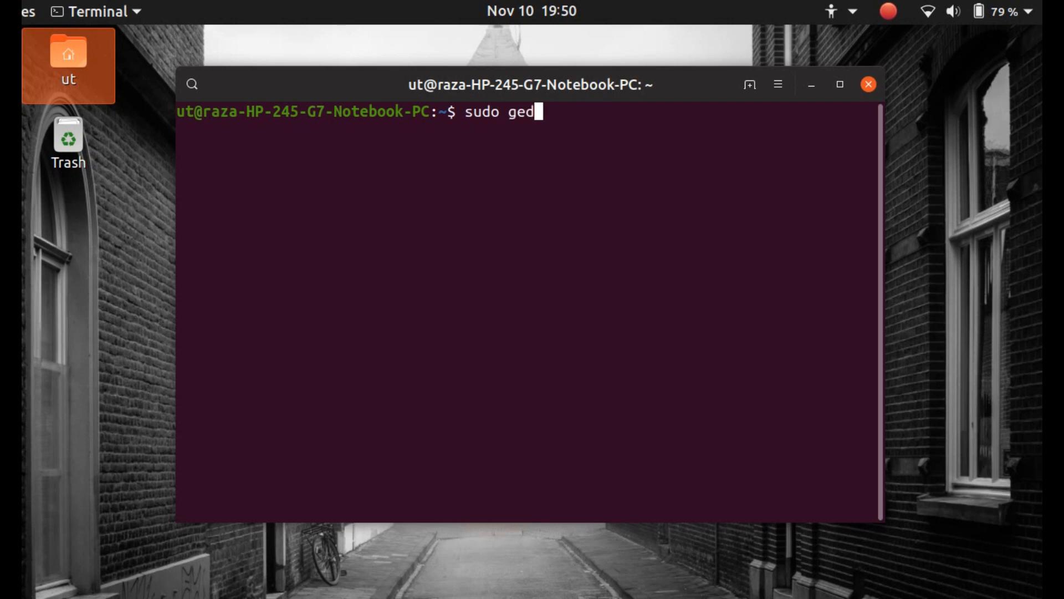
pyautogui.write('it /etc/UP')
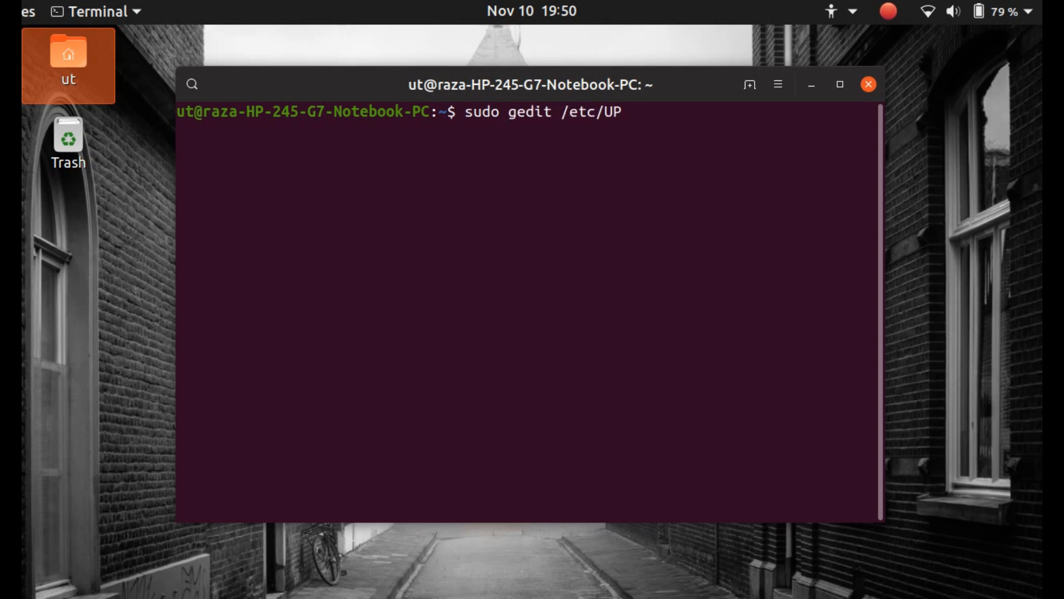
pyautogui.write('ower/UPower')
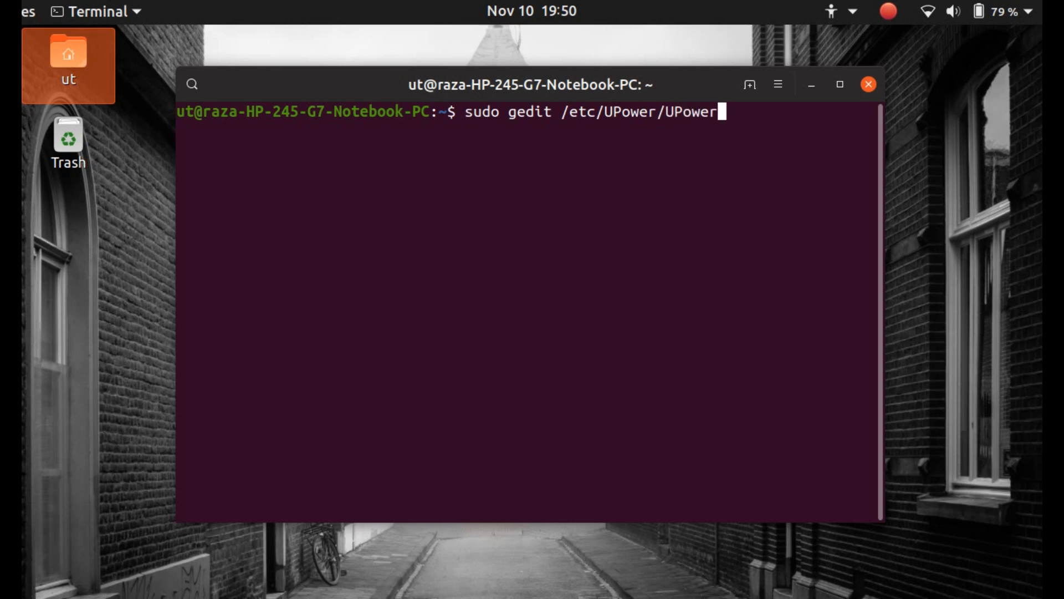
pyautogui.press('Return')
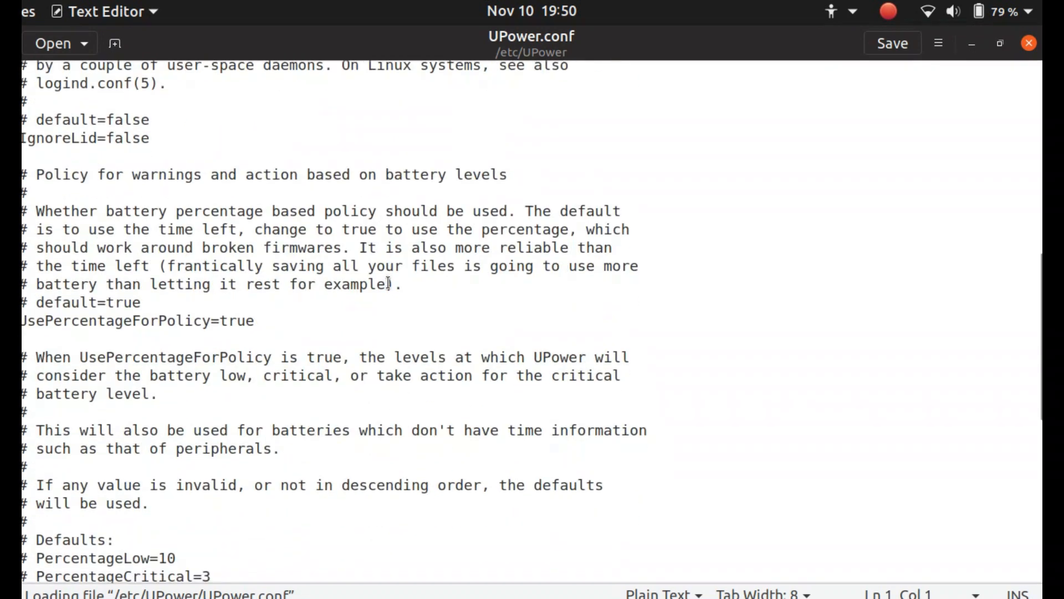
# - Scroll to the Percentage lines to set low, critical and action to 78, 77 and 75
pyautogui.scroll(-3)
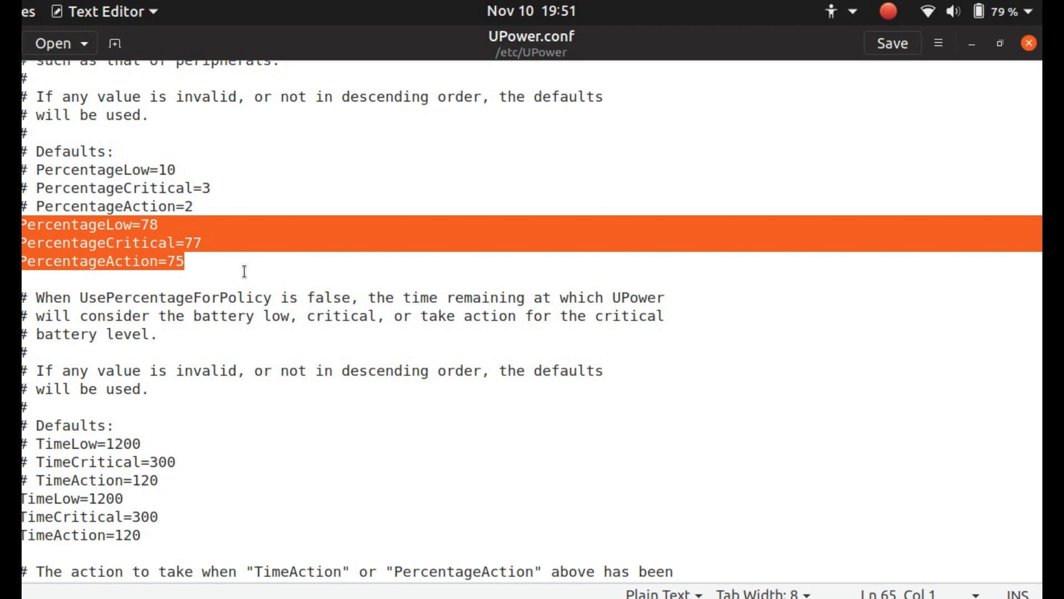
pyautogui.moveTo(343, 261)
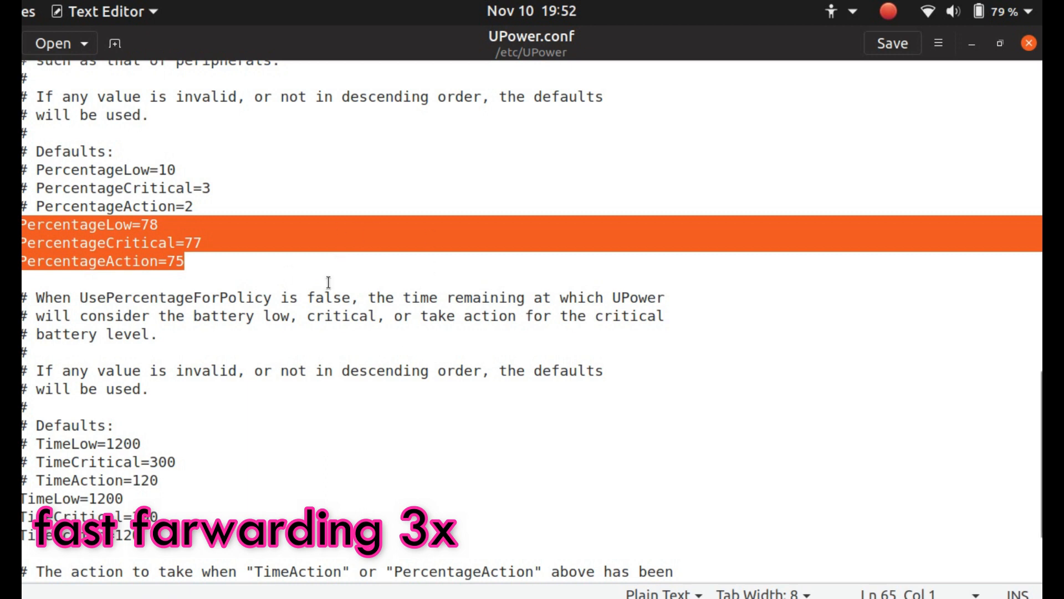
pyautogui.click(480, 204)
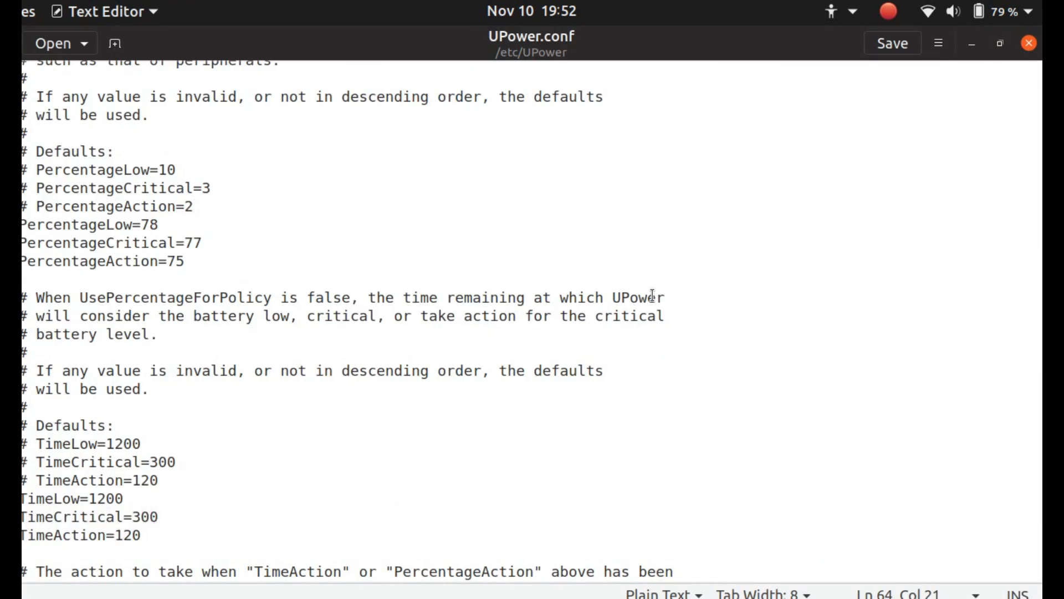
pyautogui.click(195, 206)
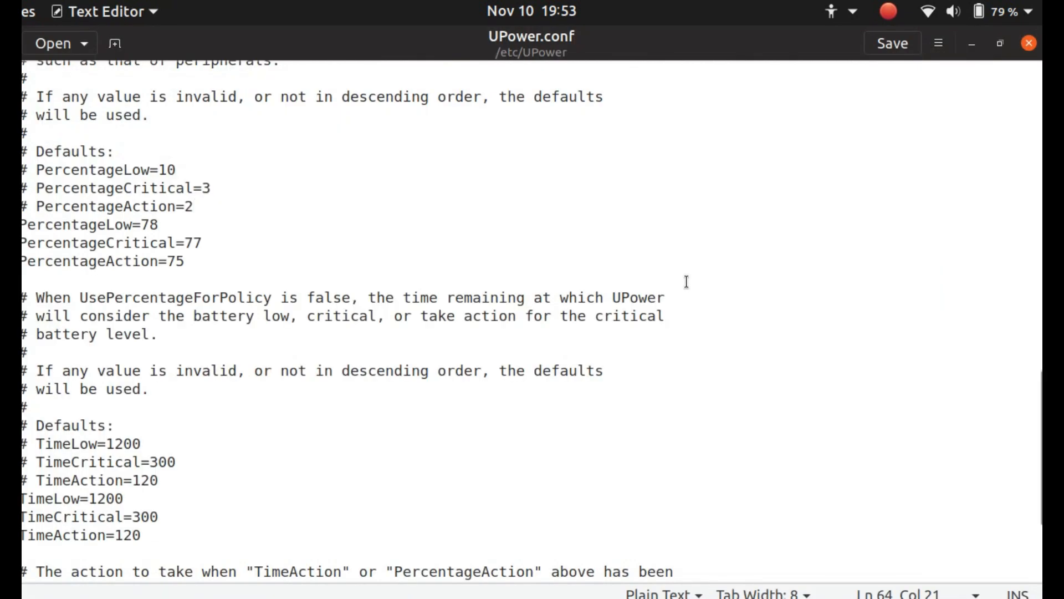
pyautogui.click(194, 206)
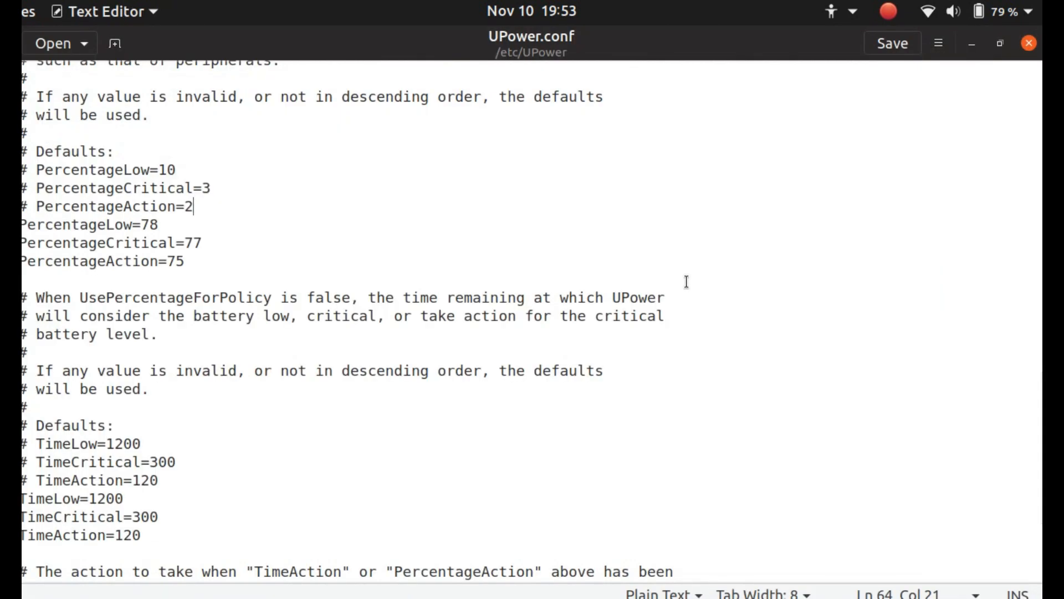